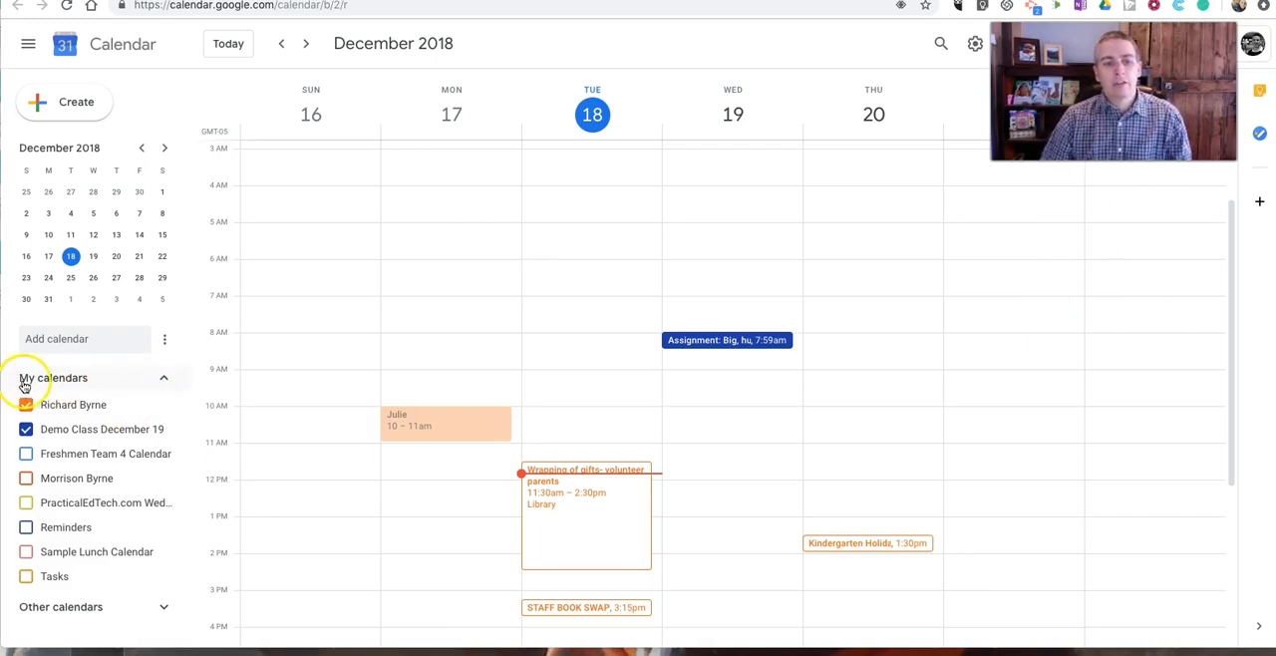
Step: Collapse the My calendars list in the sidebar
left_click(164, 378)
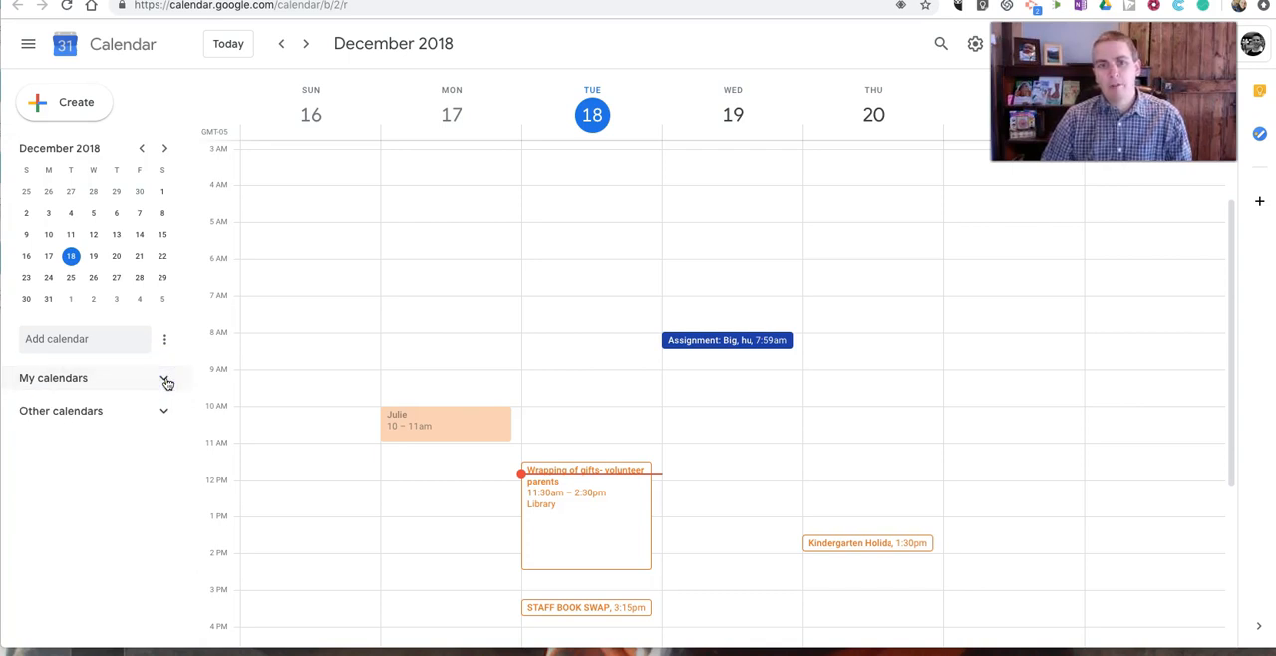
Step: Expand My calendars, hide Demo Class December 19, then show its Wednesday assignment again
left_click(163, 379)
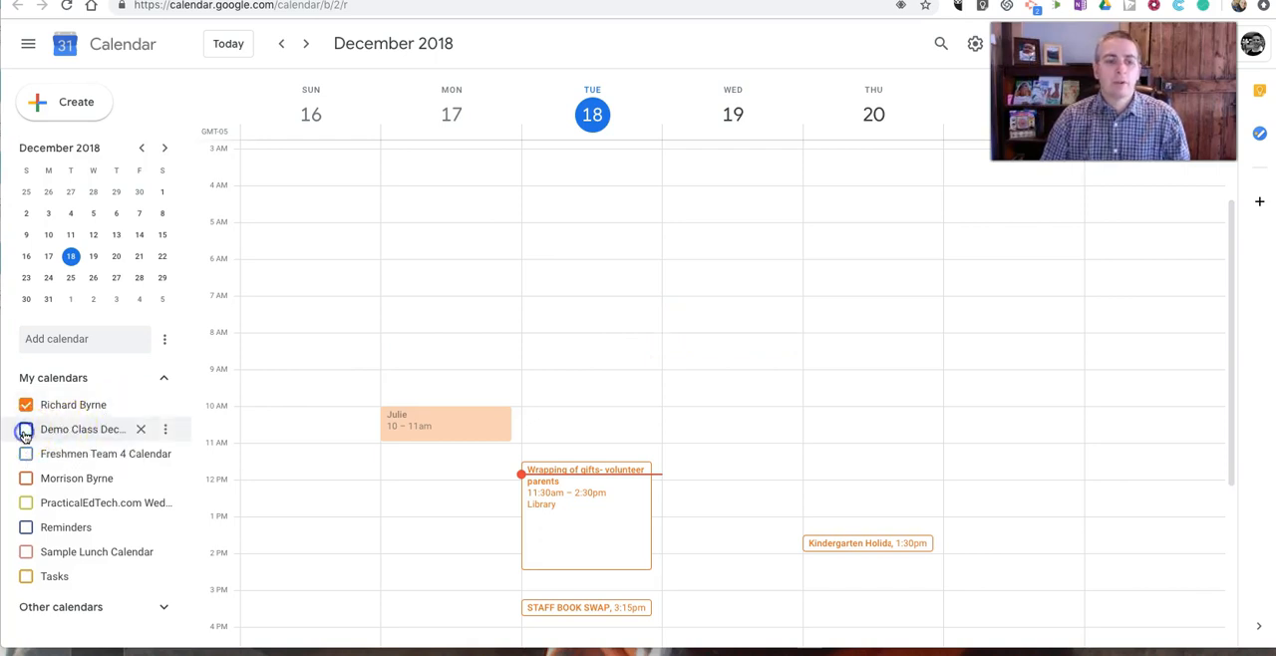
left_click(23, 428)
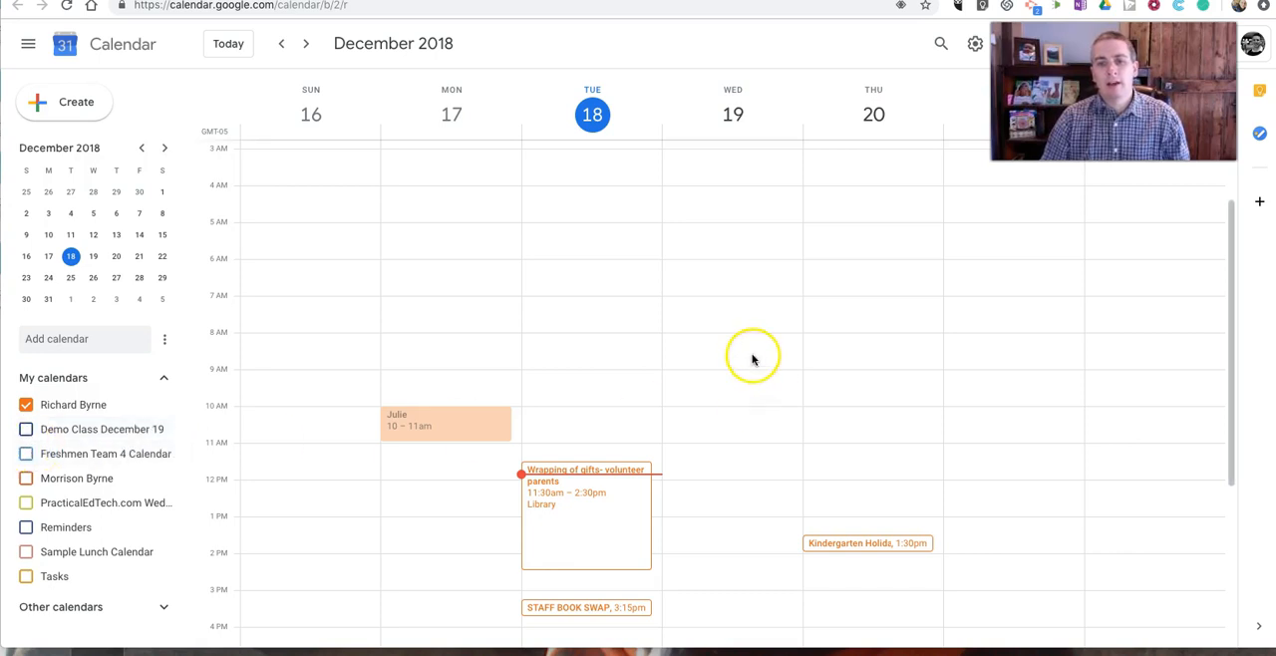
mouse_move(749, 355)
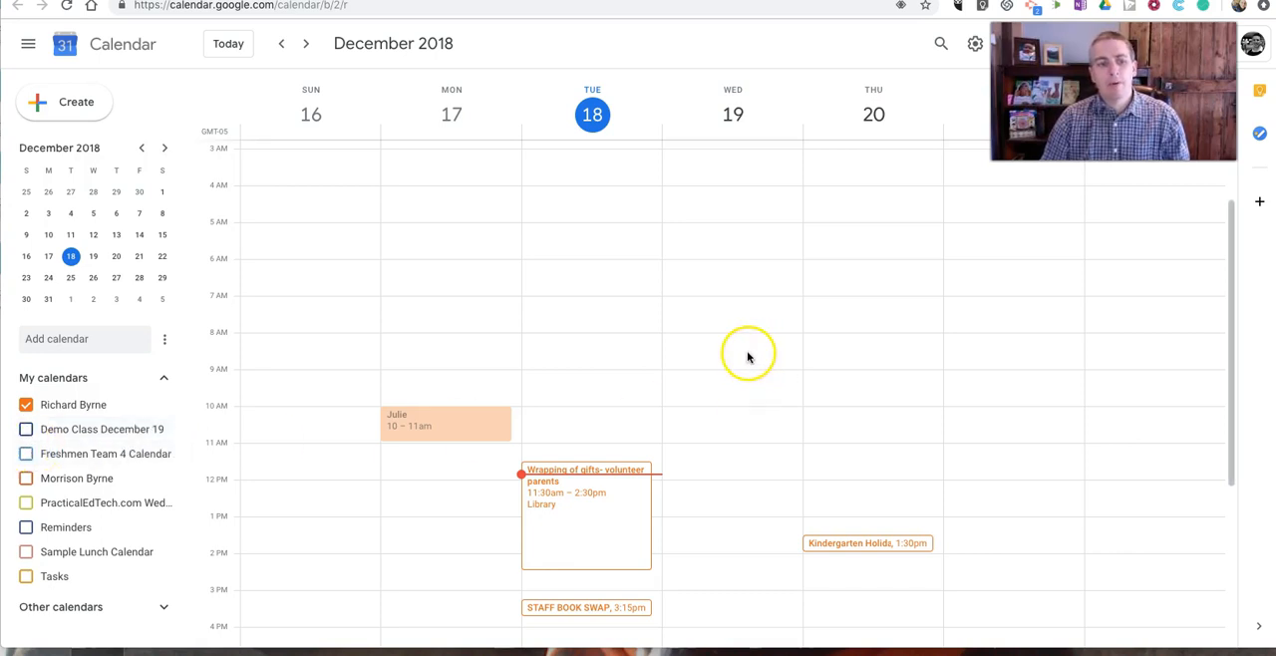
left_click(26, 428)
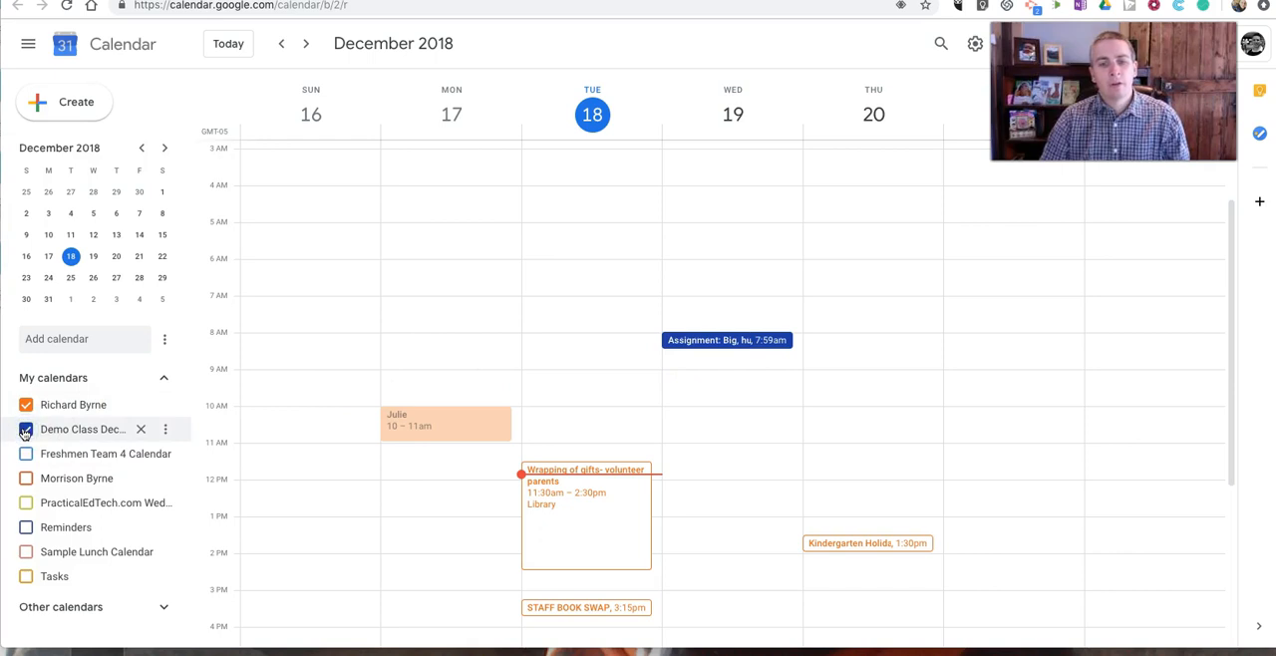